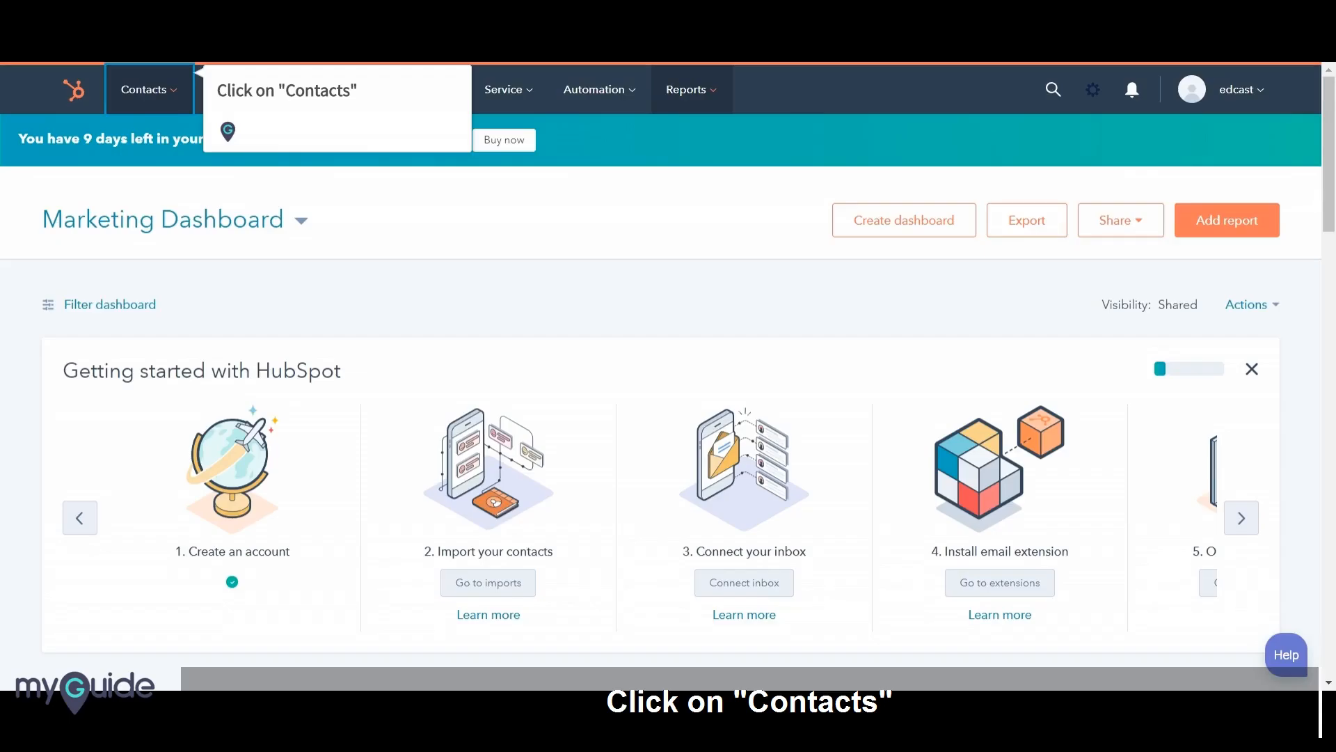
Go to the Contacts list from the top navigation's Contacts menu
{"action": "left_click", "coordinate": [144, 89]}
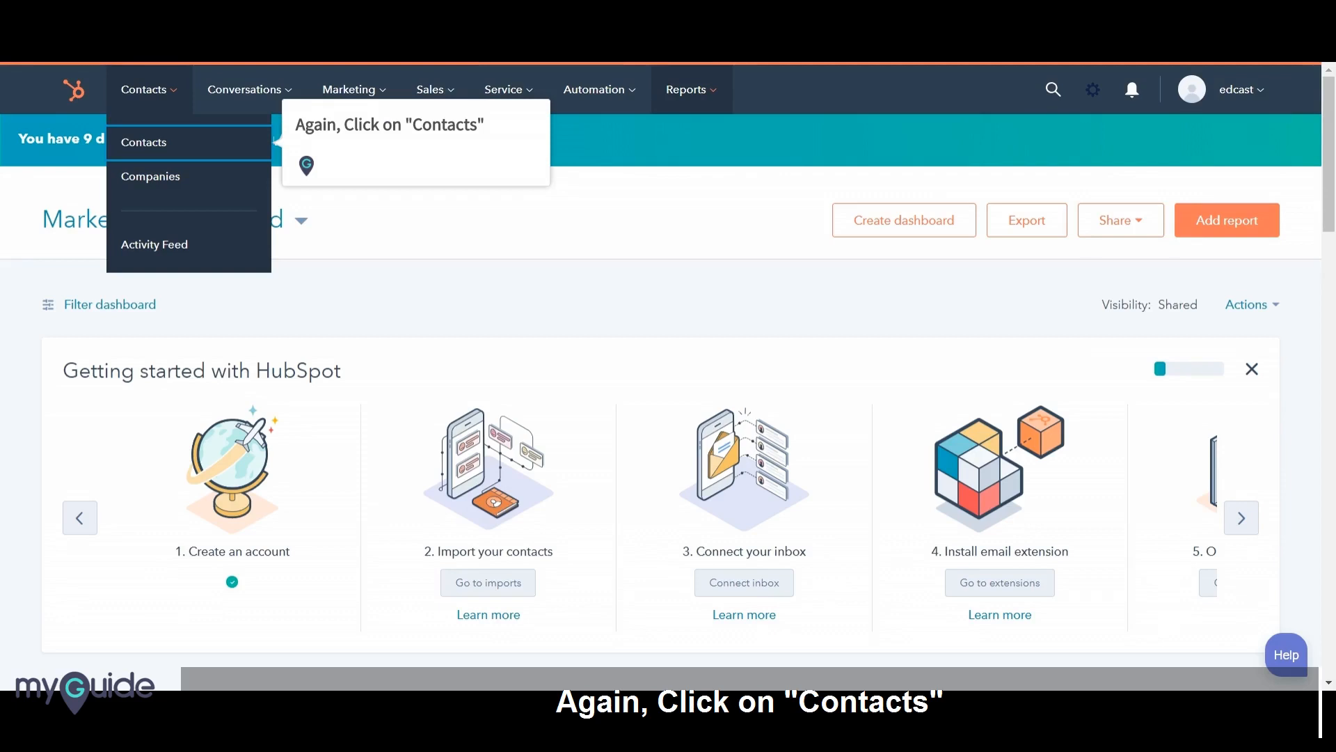
{"action": "left_click", "coordinate": [143, 142]}
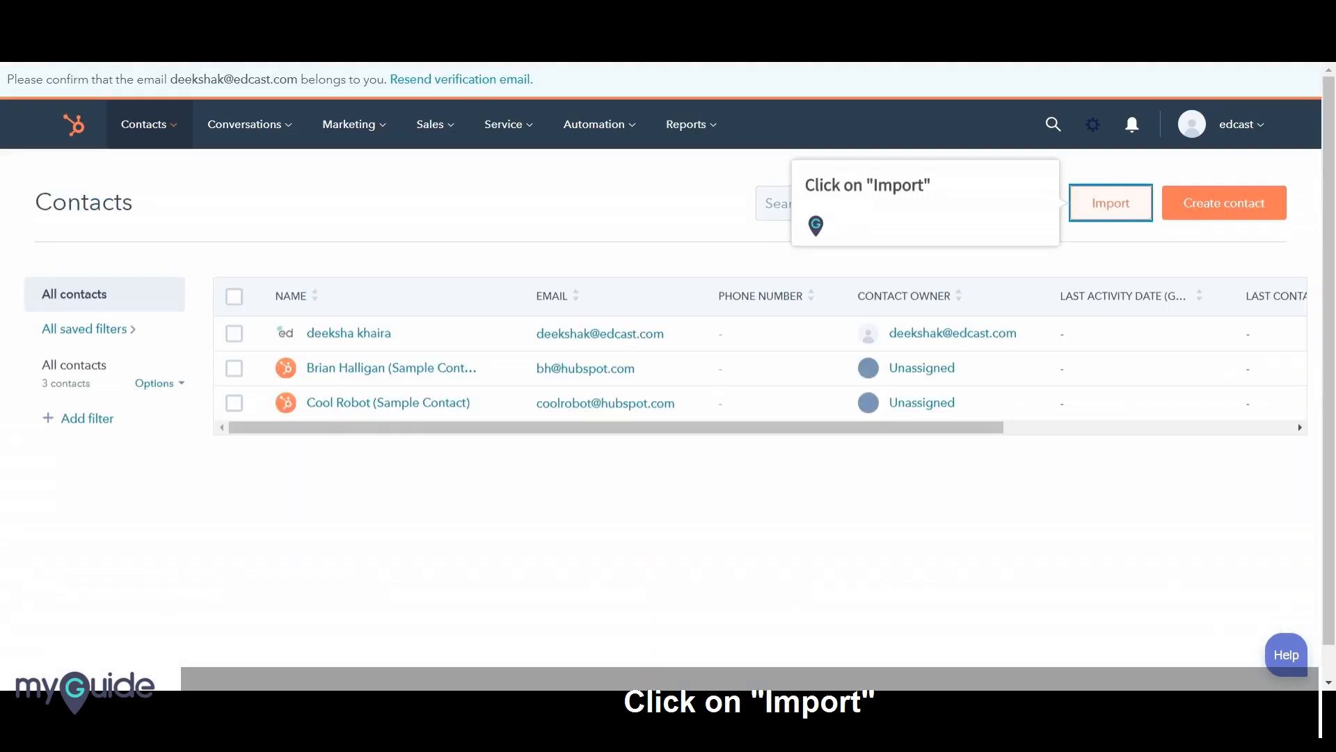
Reach the Imports page, view the import guide and download the sample spreadsheet
{"action": "left_click", "coordinate": [1109, 203]}
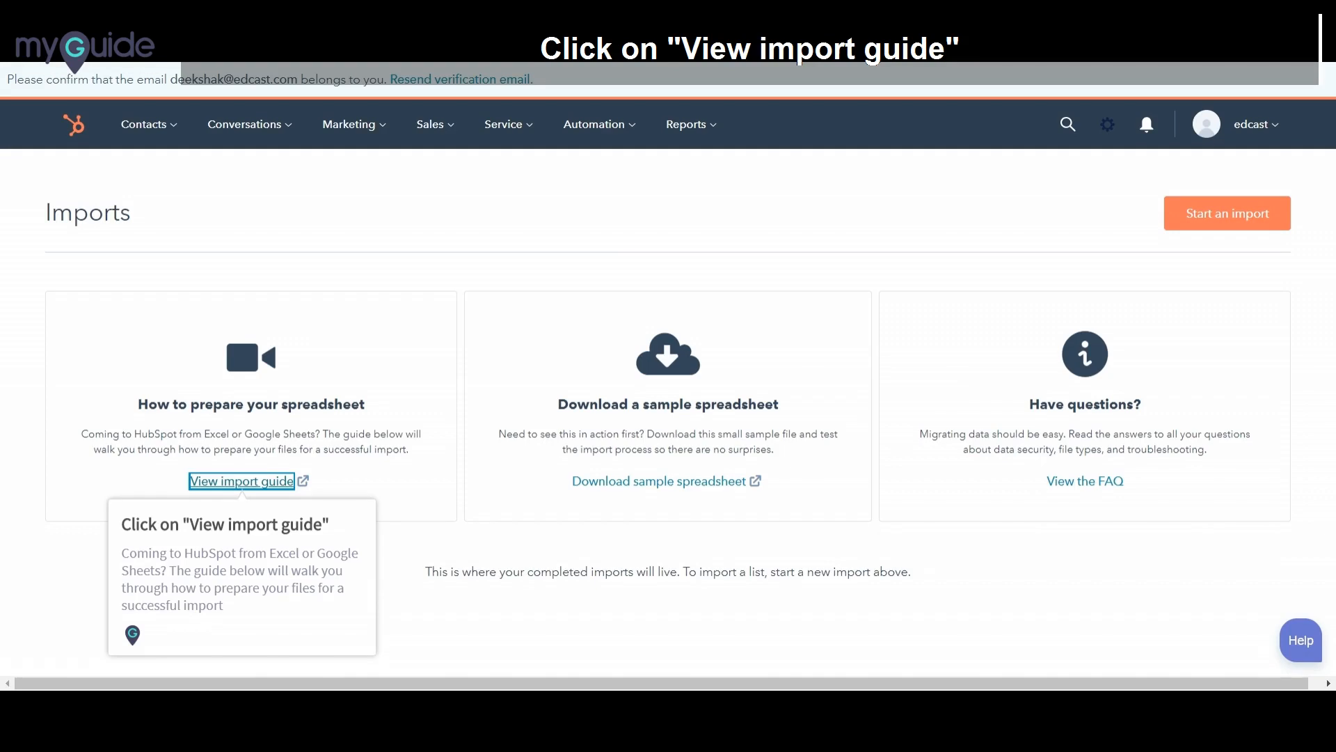
{"action": "left_click", "coordinate": [241, 480]}
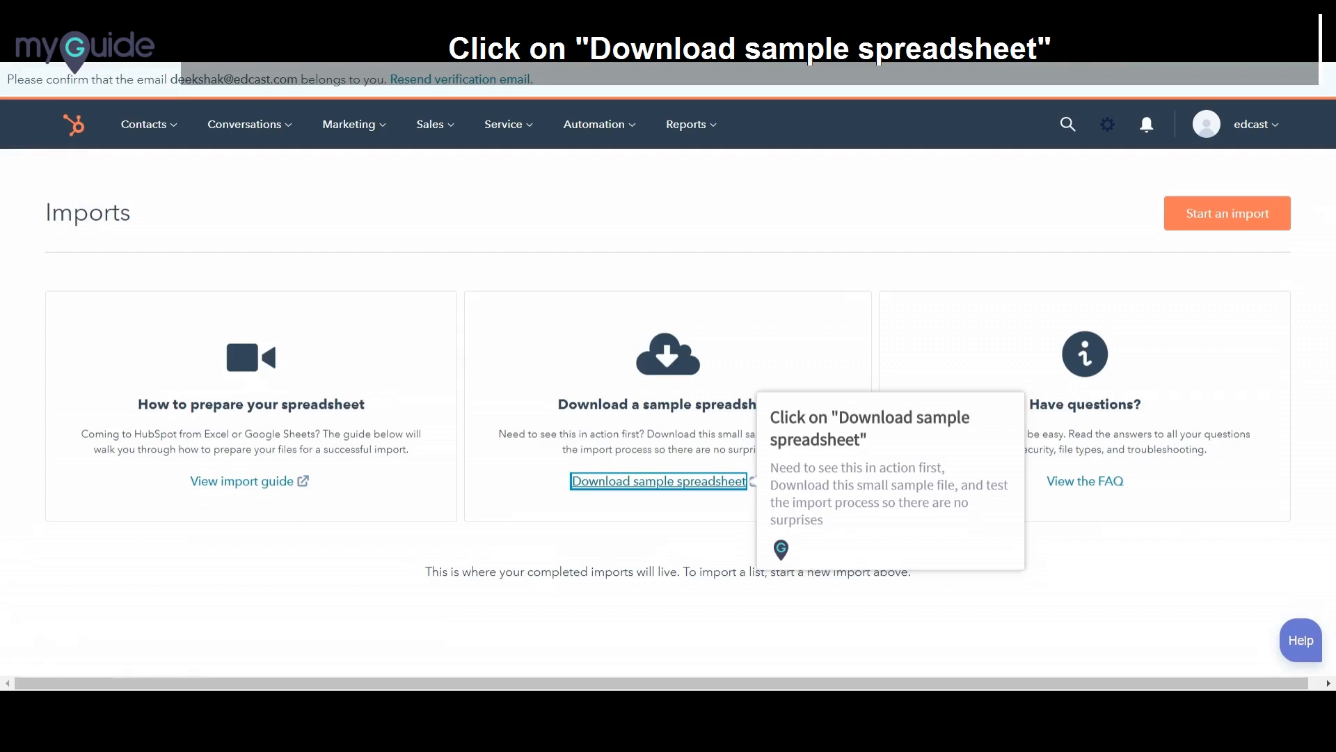
{"action": "left_click", "coordinate": [658, 480]}
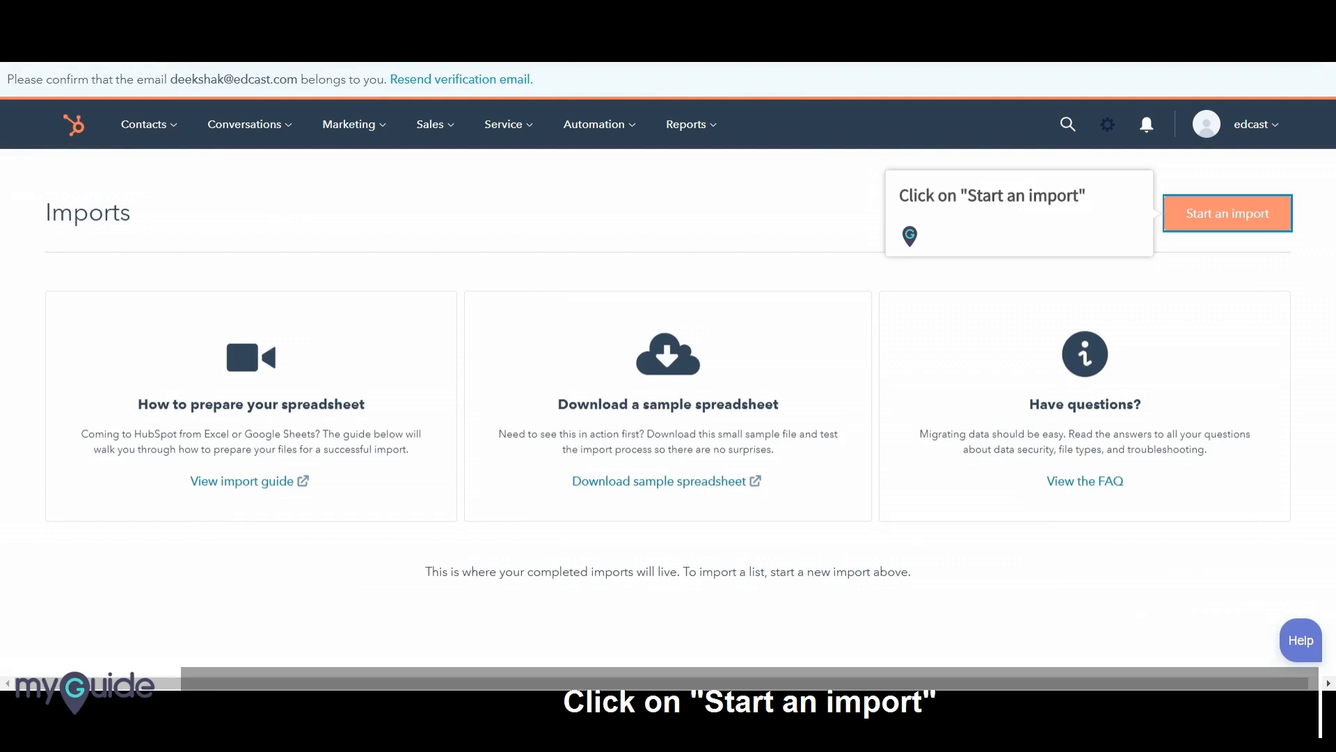
Start a new import with File from computer as the source
{"action": "left_click", "coordinate": [1226, 213]}
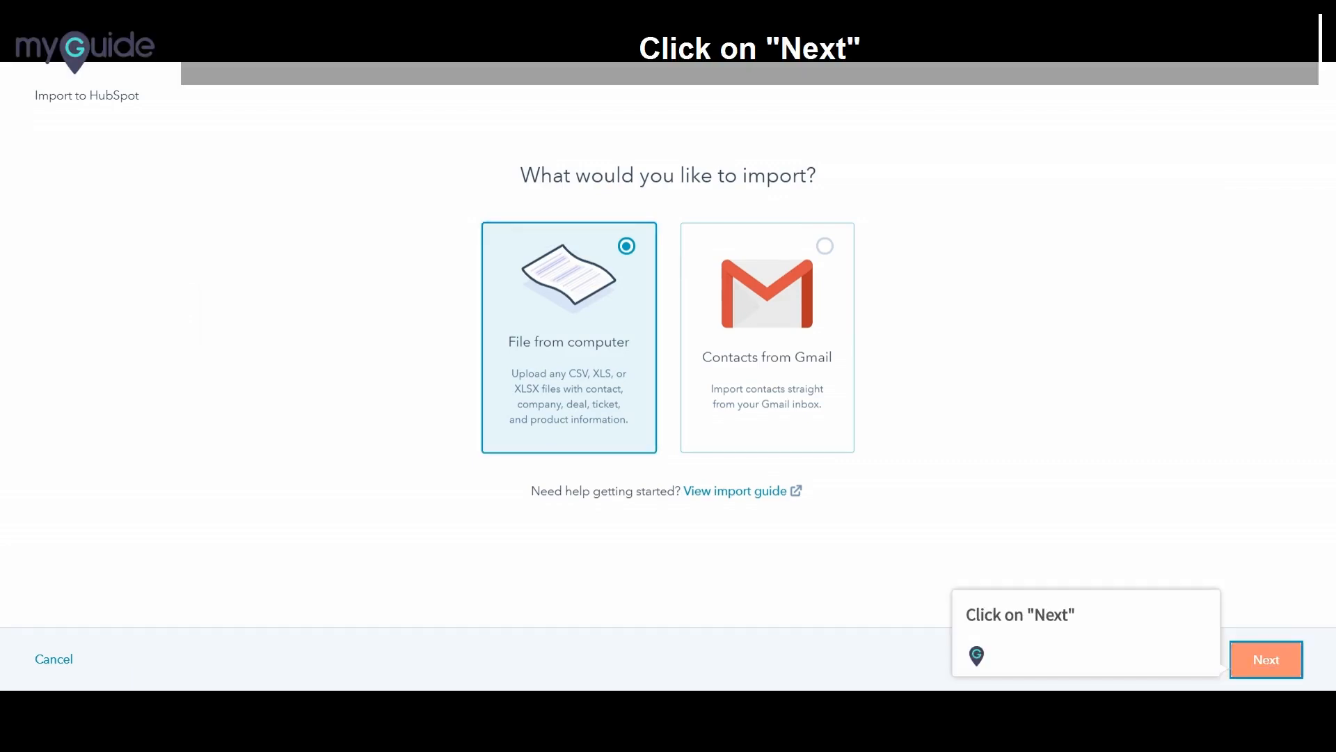
{"action": "left_click", "coordinate": [1265, 658]}
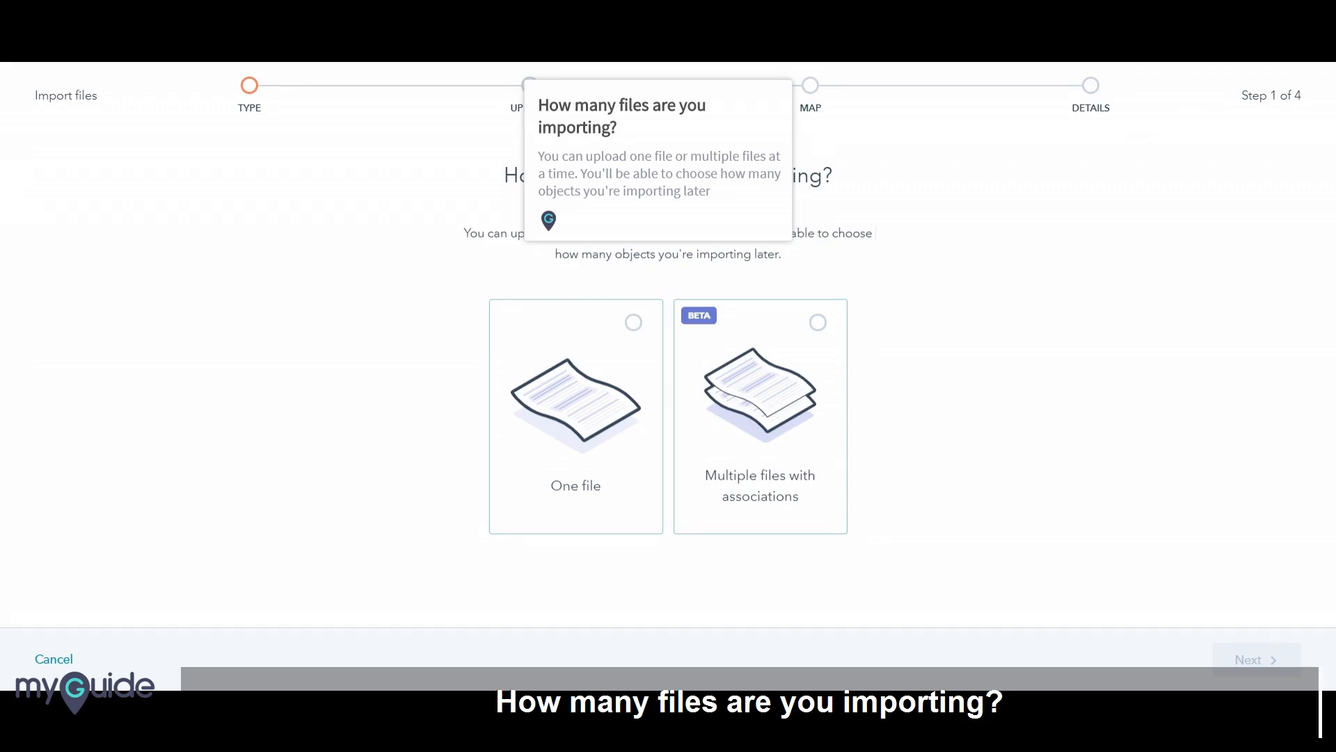
Choose One file and One object for the import
{"action": "left_click", "coordinate": [575, 415]}
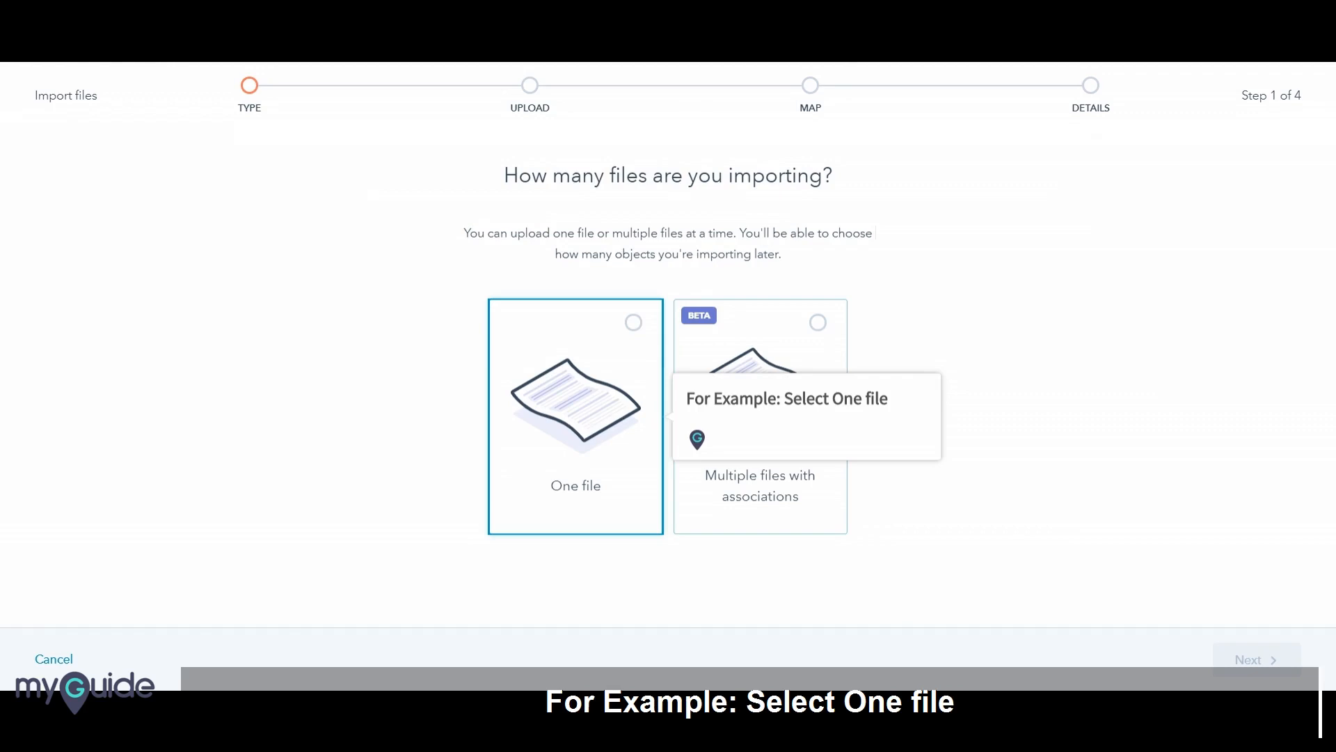
{"action": "left_click", "coordinate": [574, 415]}
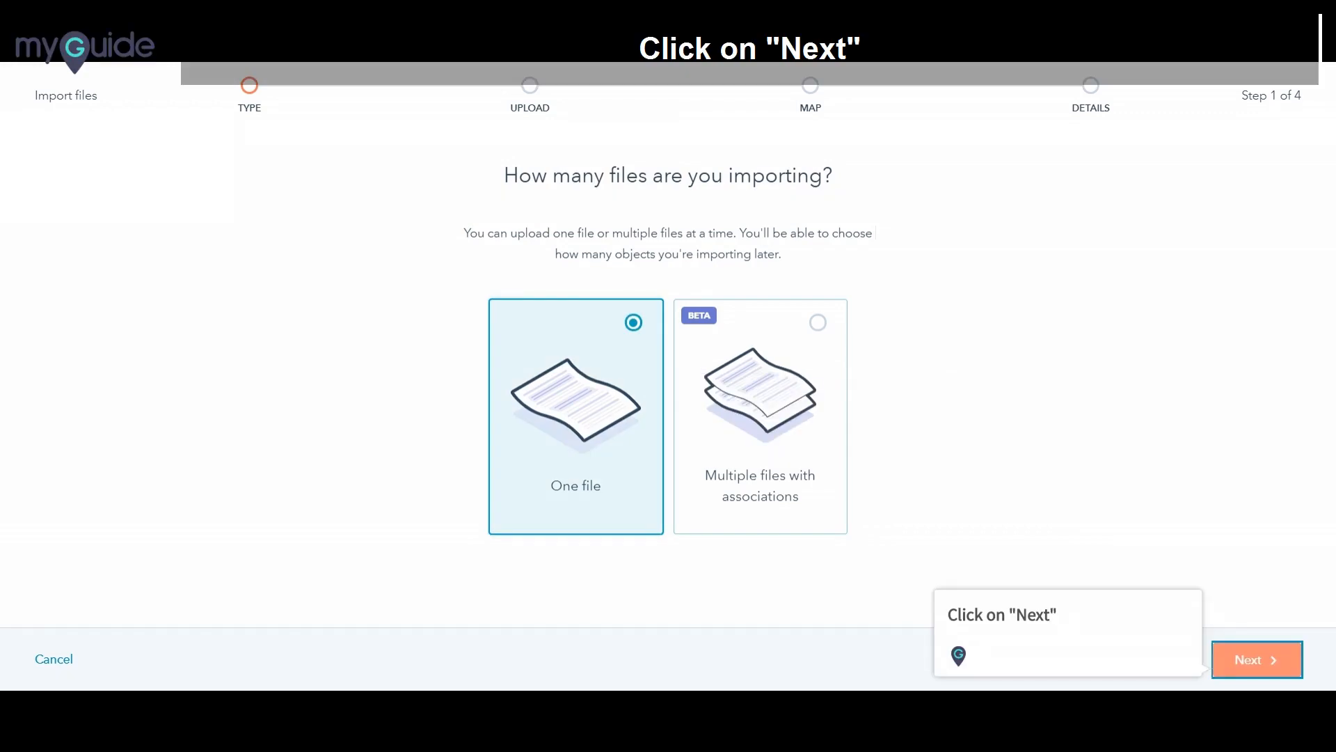
{"action": "left_click", "coordinate": [1256, 658]}
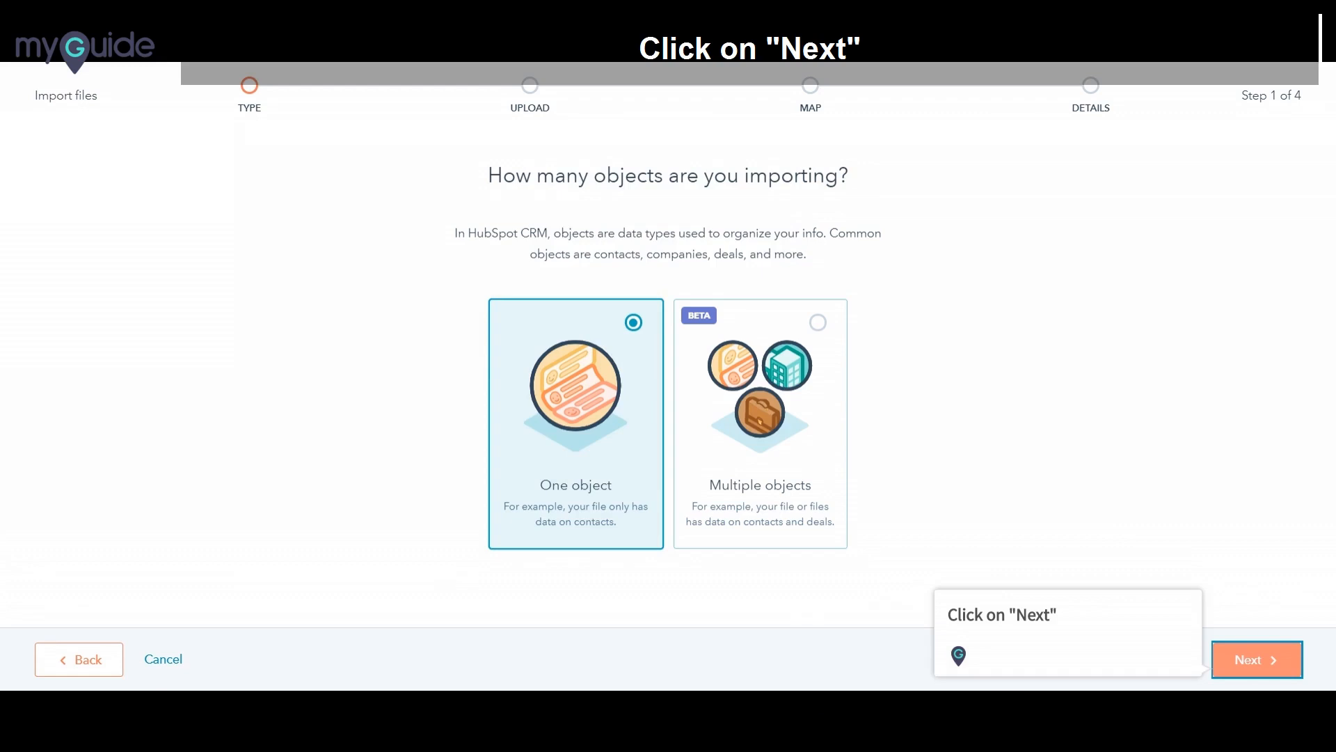
{"action": "left_click", "coordinate": [1256, 658]}
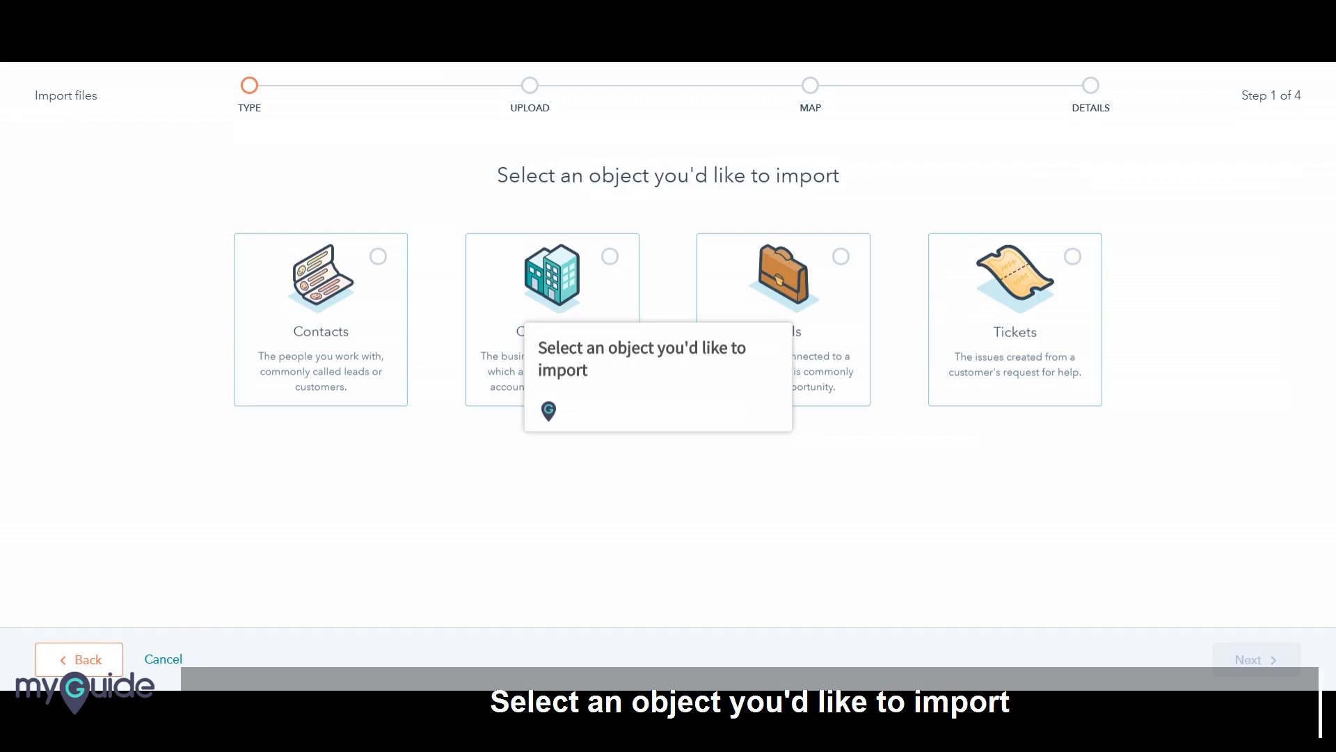
Select Contacts as the object type and advance to the upload step
{"action": "left_click", "coordinate": [320, 319]}
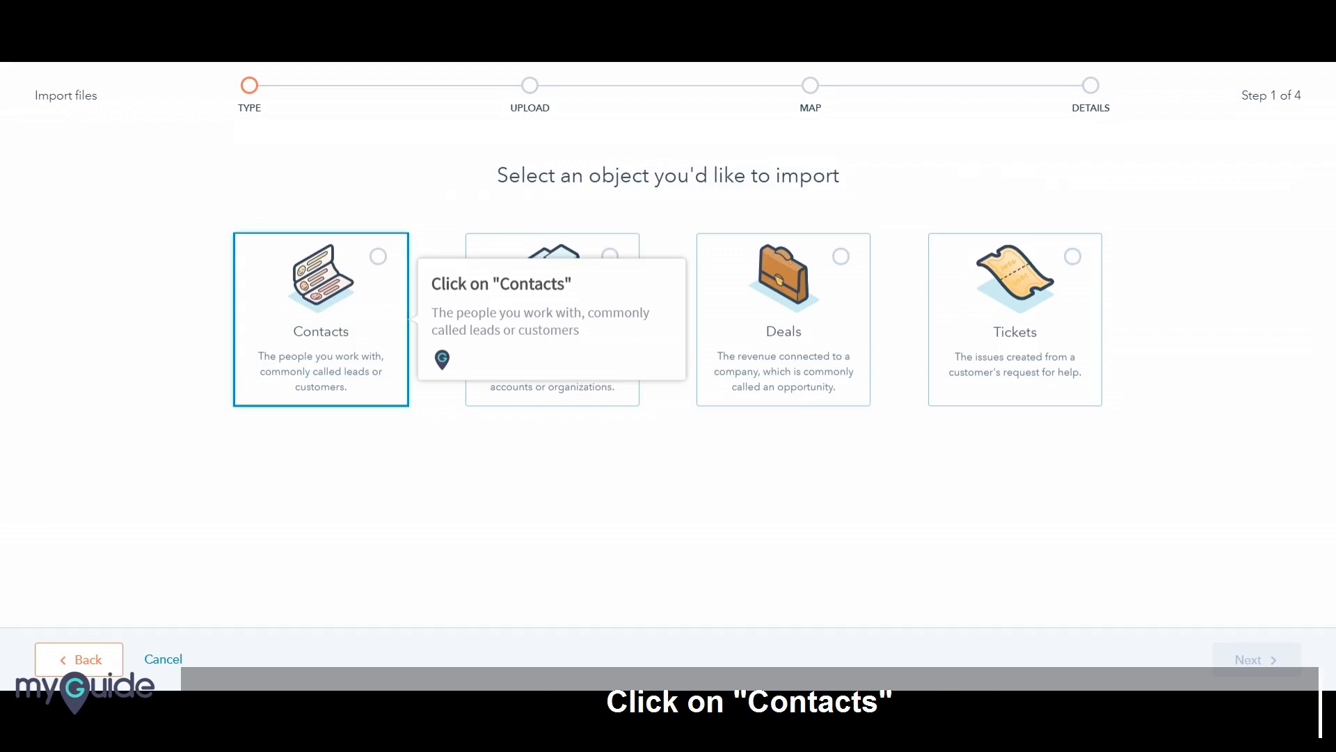
{"action": "left_click", "coordinate": [320, 320]}
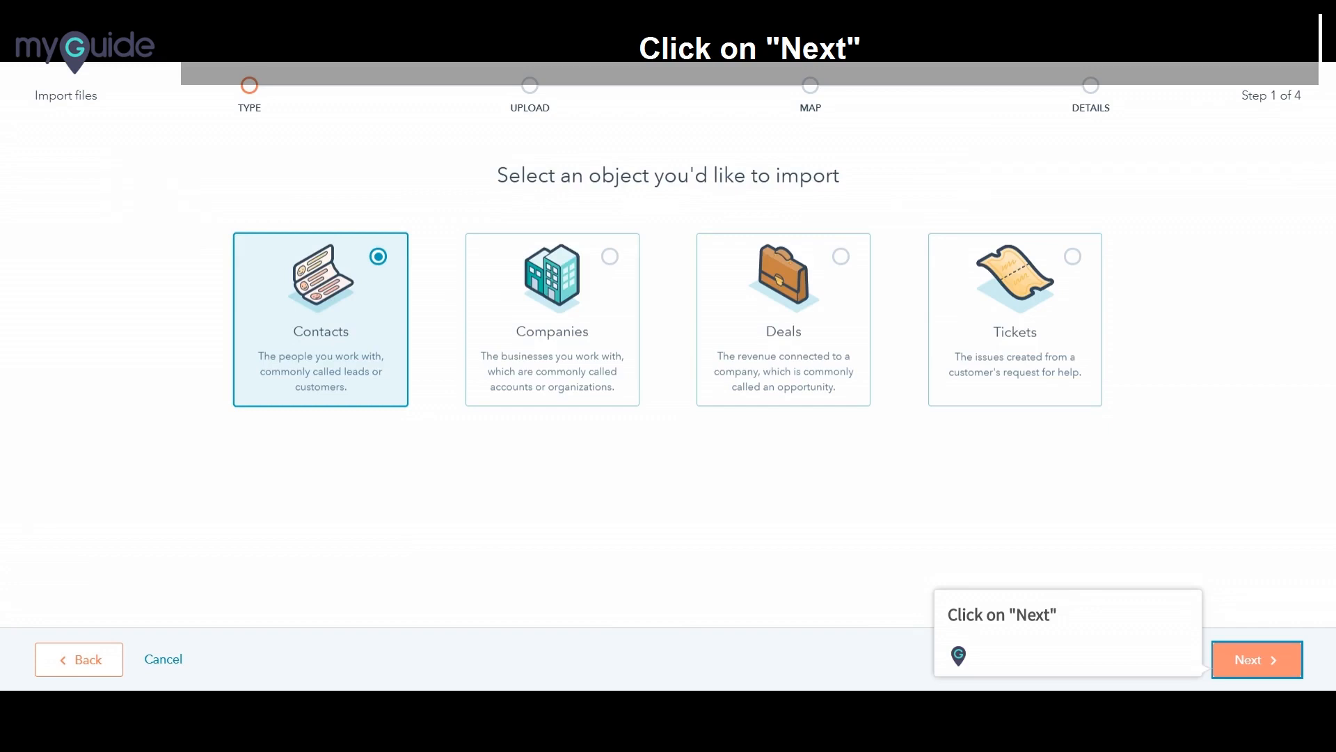
{"action": "left_click", "coordinate": [1255, 659]}
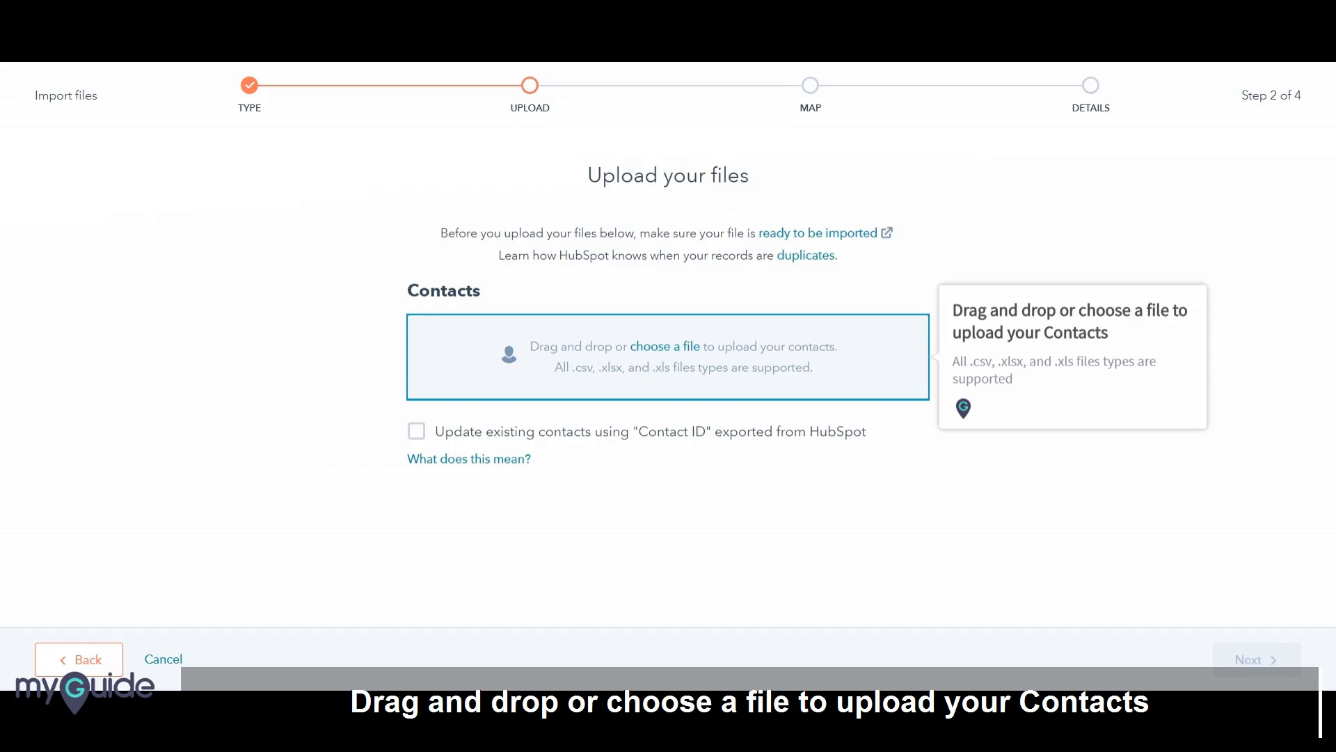
Upload the Contacts CSV with Update existing contacts by Contact ID enabled
{"action": "left_click", "coordinate": [664, 347]}
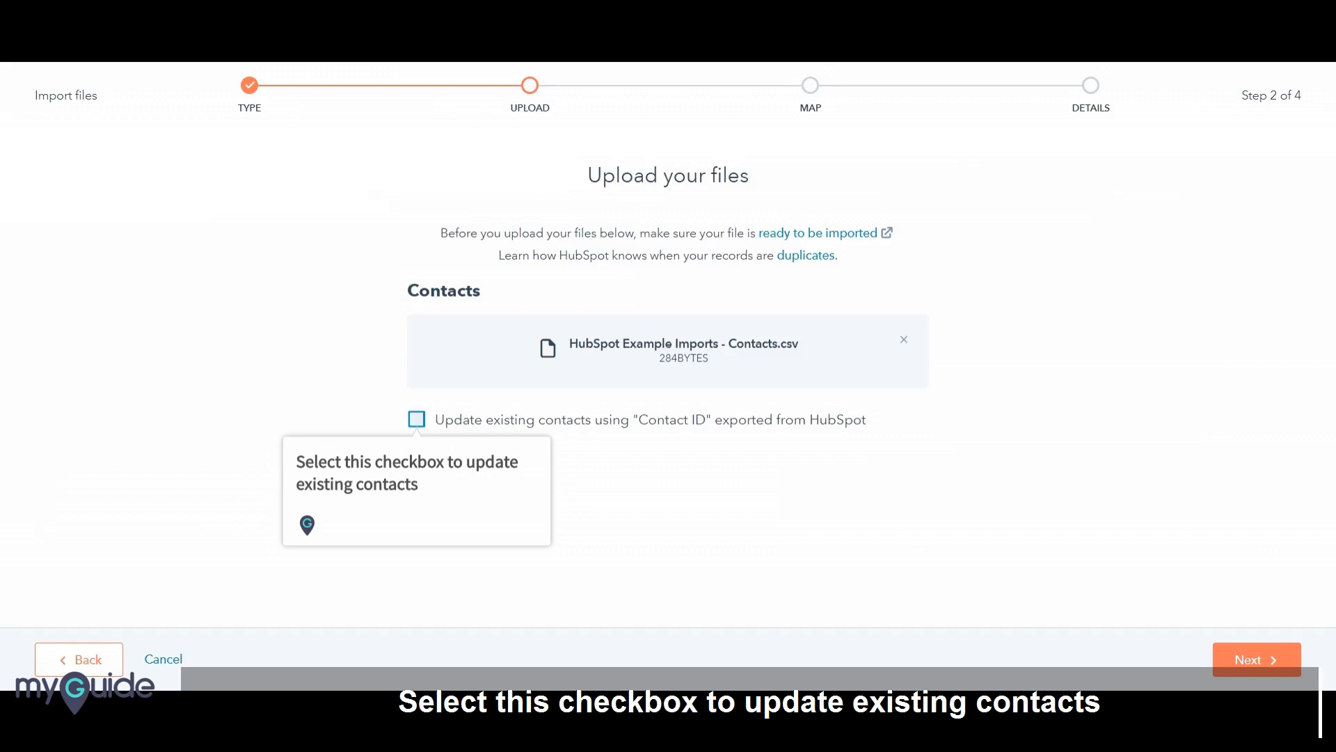
{"action": "left_click", "coordinate": [416, 418]}
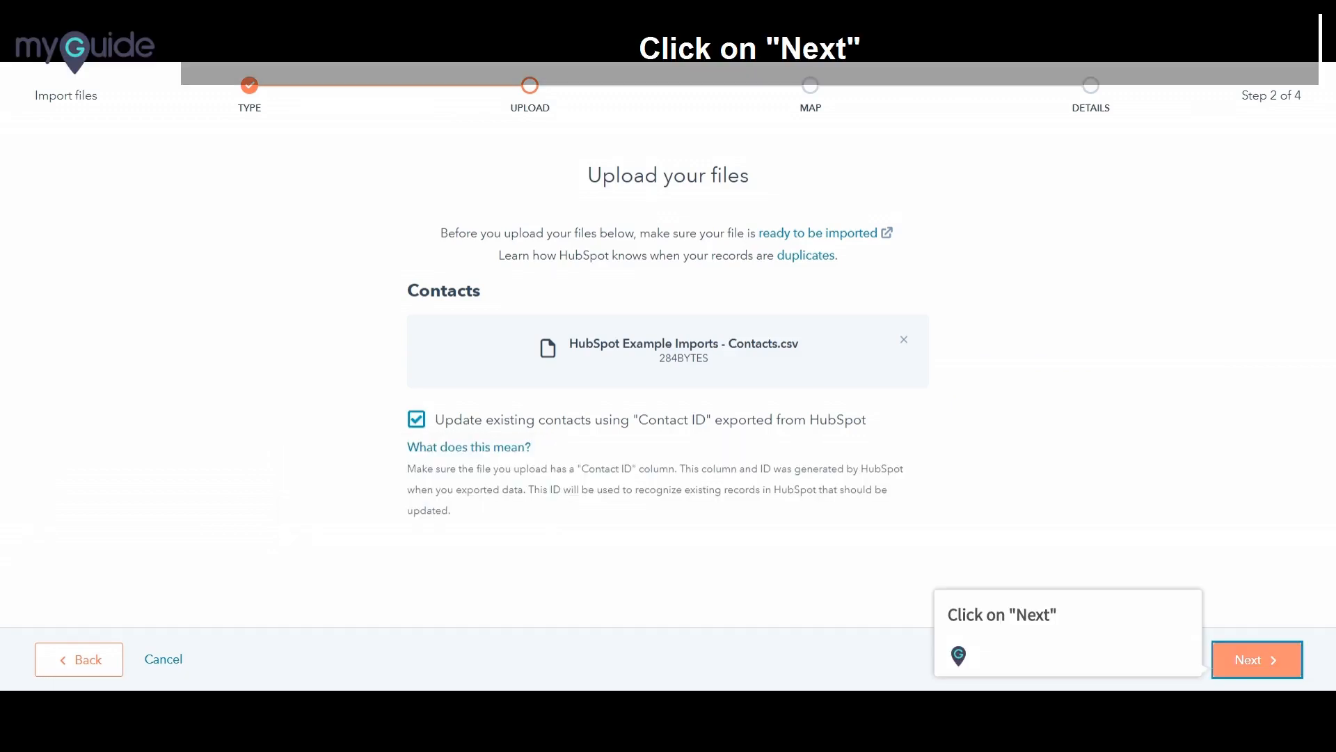
{"action": "left_click", "coordinate": [1255, 659]}
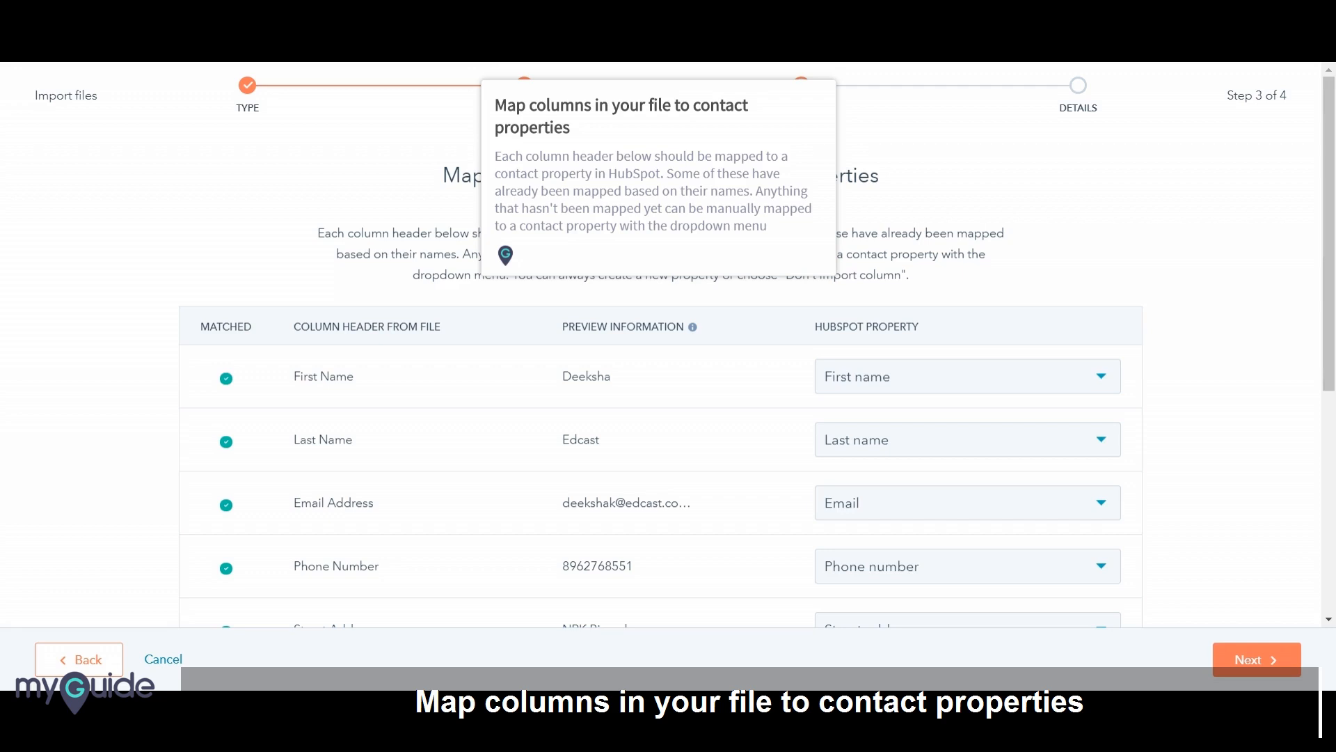
Keep the suggested column mappings, tick the consent checkbox and finish the import
{"action": "left_click", "coordinate": [1256, 659]}
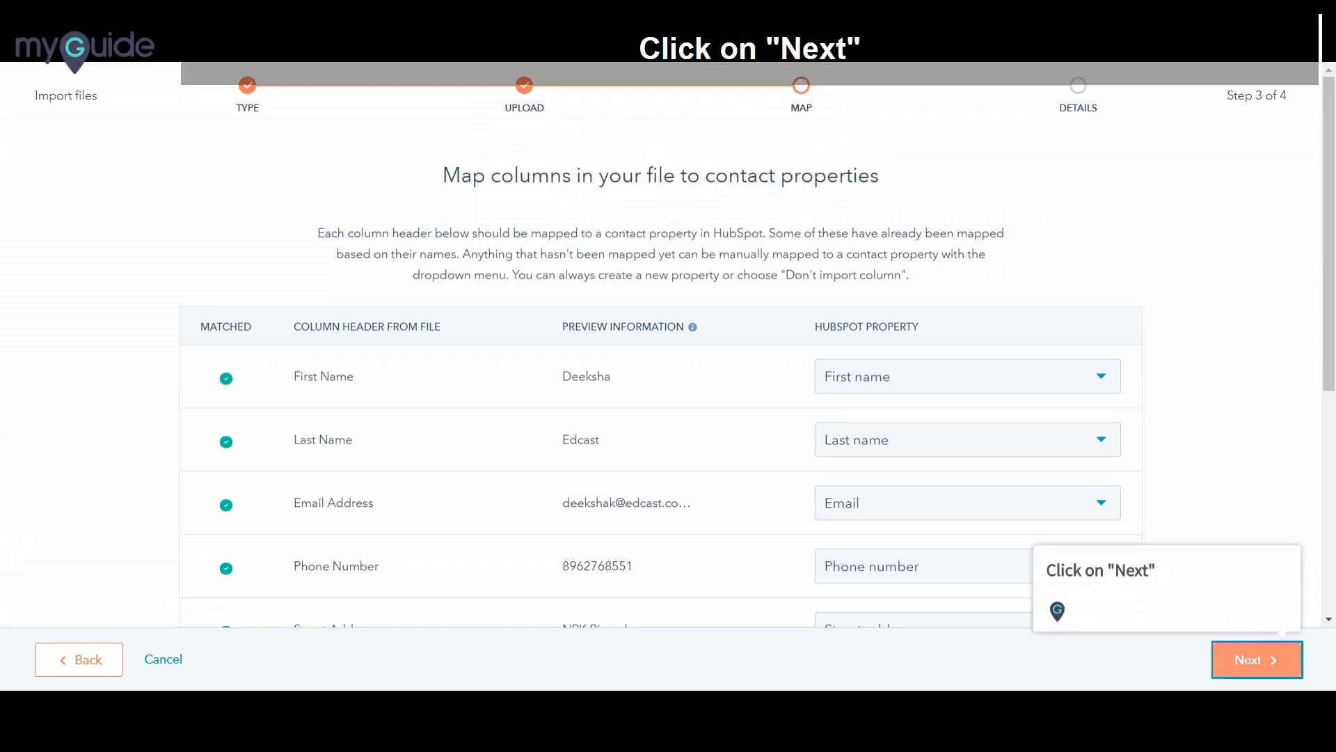
{"action": "left_click", "coordinate": [1256, 658]}
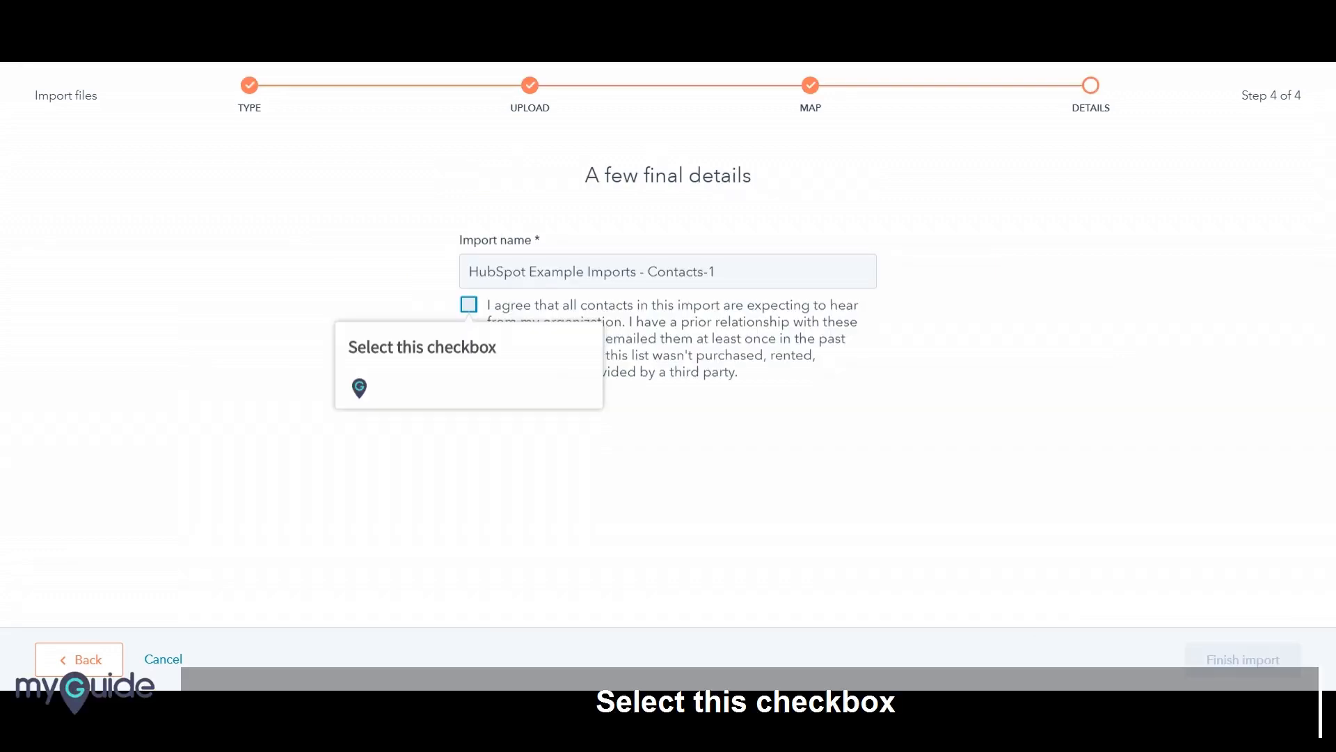
{"action": "left_click", "coordinate": [468, 304]}
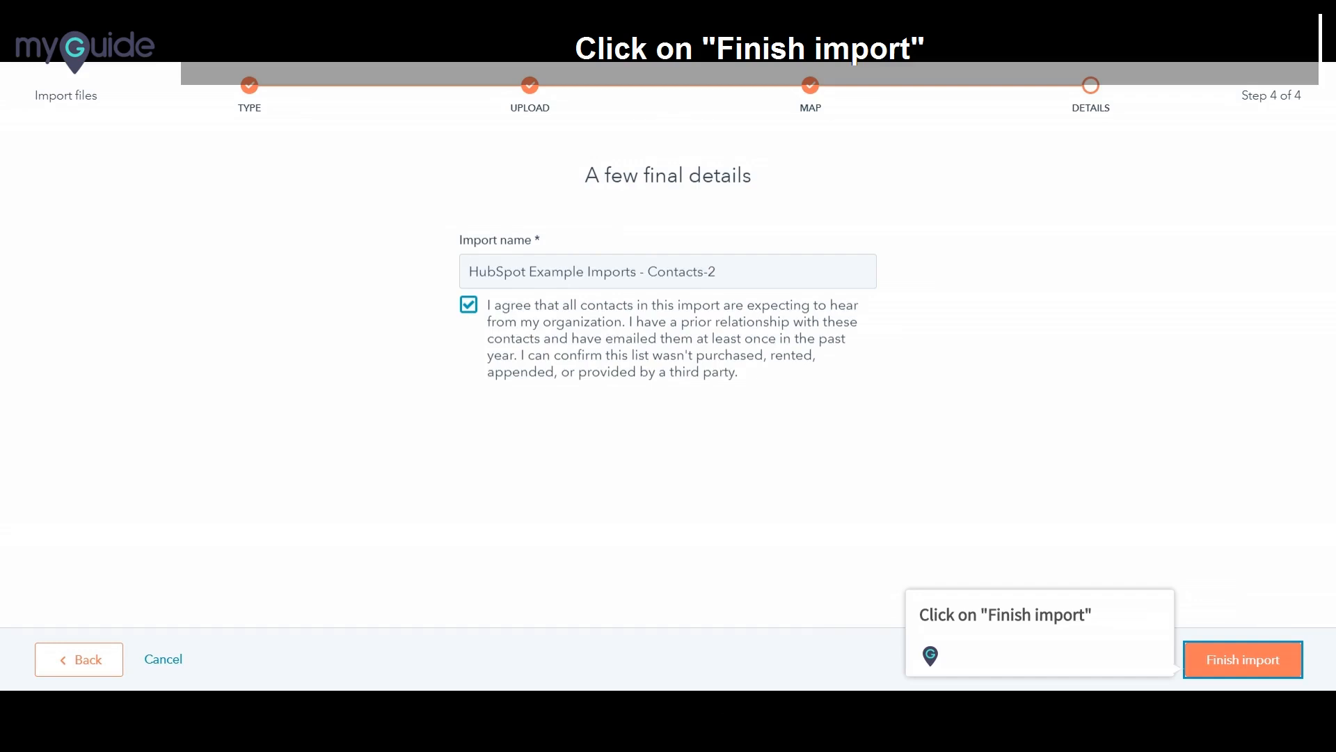
{"action": "left_click", "coordinate": [1241, 659]}
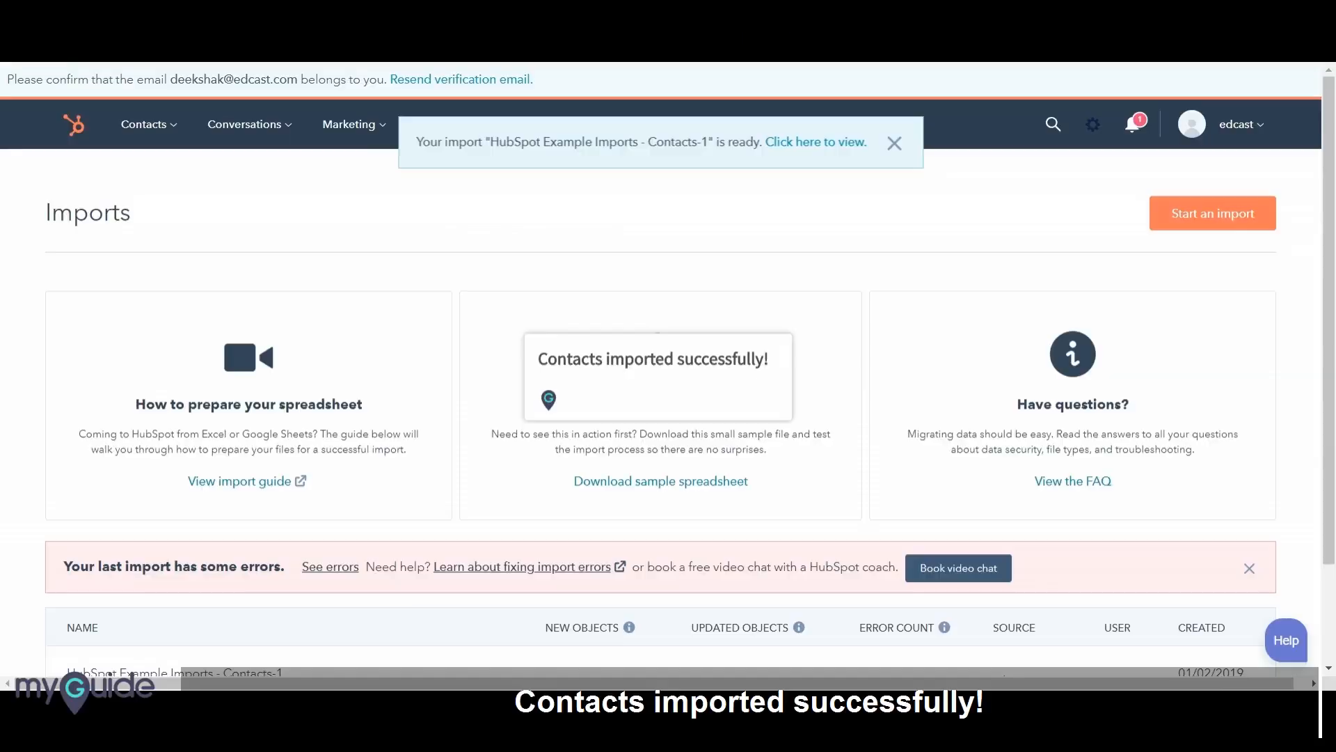